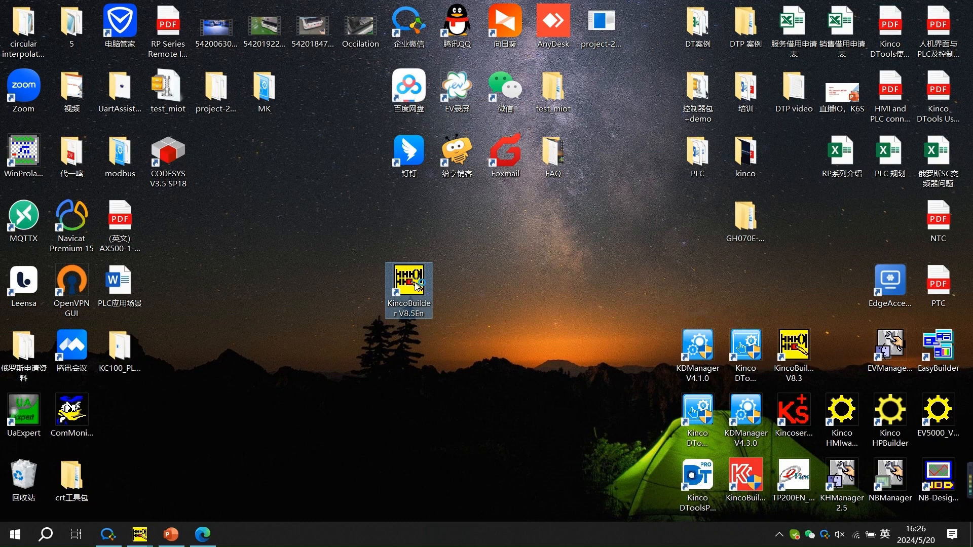
{"action": "double_click", "coordinate": [408, 283]}
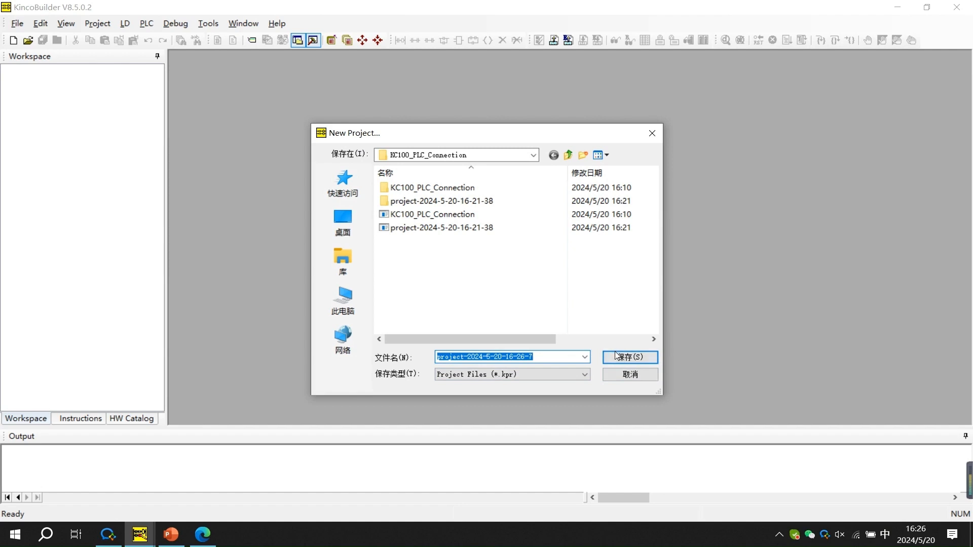
{"action": "left_click", "coordinate": [629, 357]}
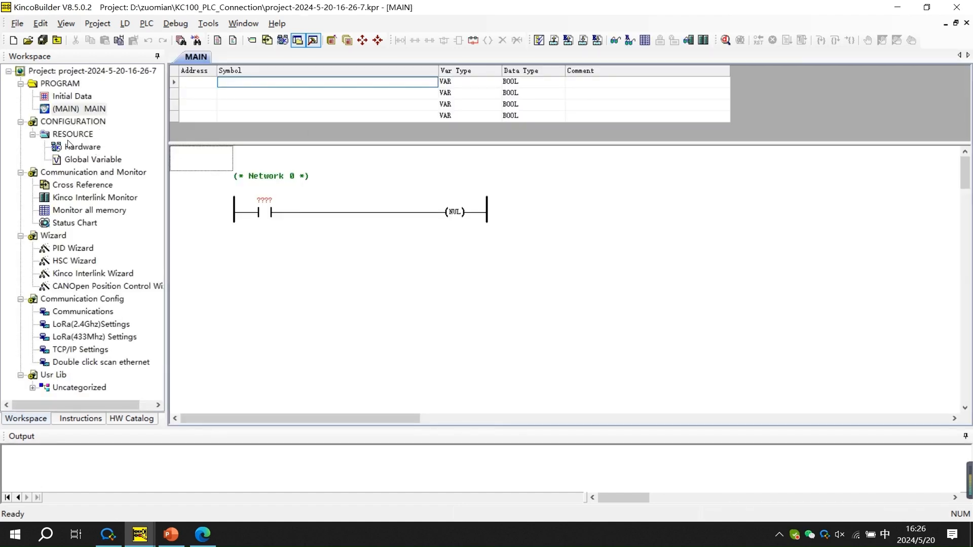
{"action": "double_click", "coordinate": [82, 146]}
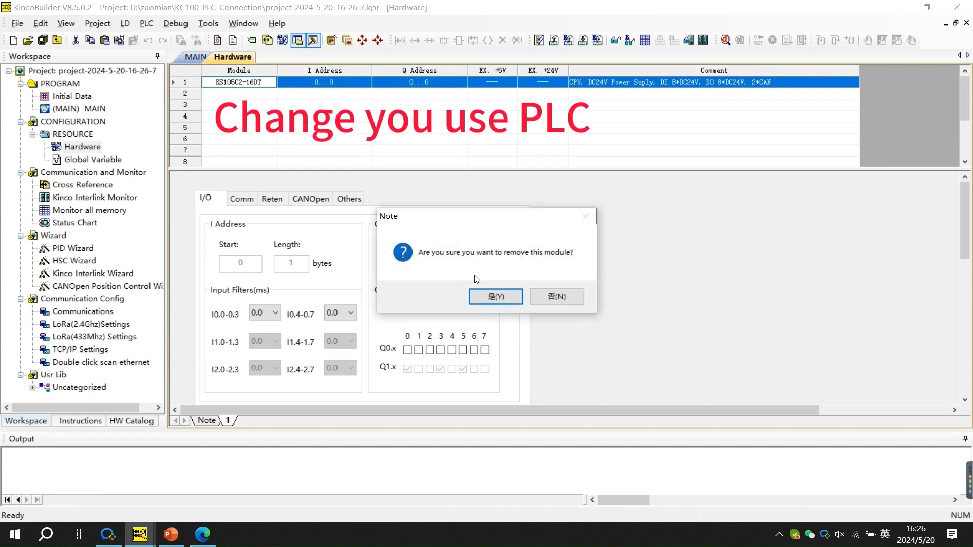
- Replace the KS105C2-16DT module with a K606-24DT CPU and show its Comm settings
{"action": "left_click", "coordinate": [494, 296]}
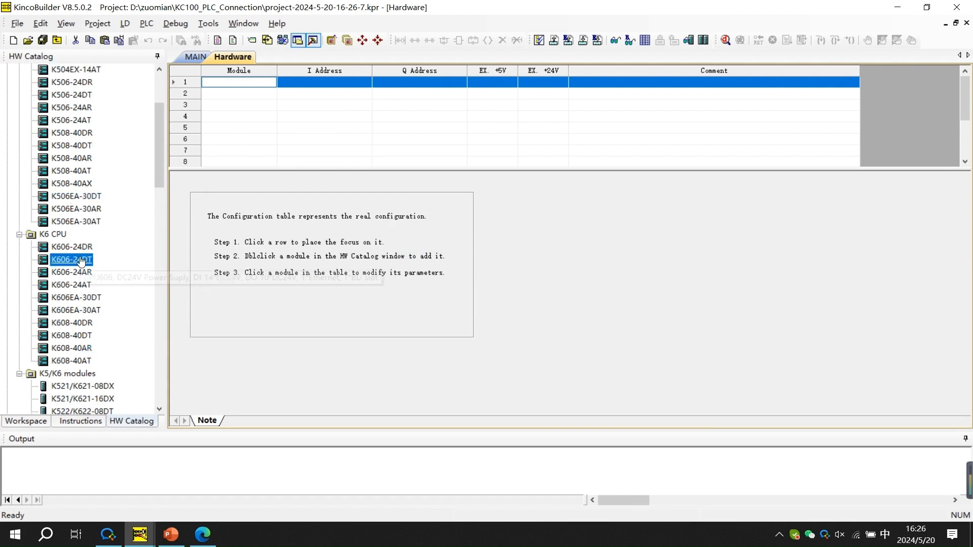
{"action": "double_click", "coordinate": [71, 260]}
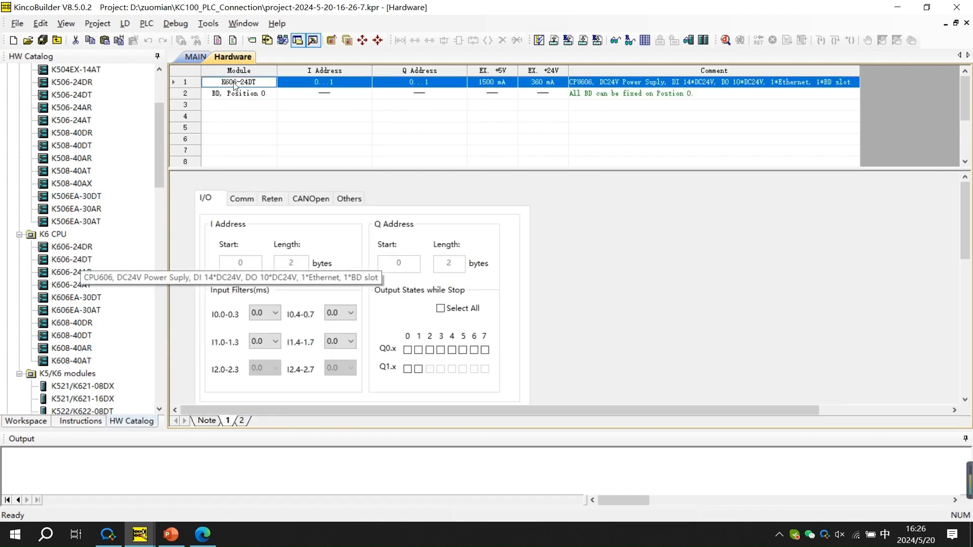
{"action": "left_click", "coordinate": [238, 115]}
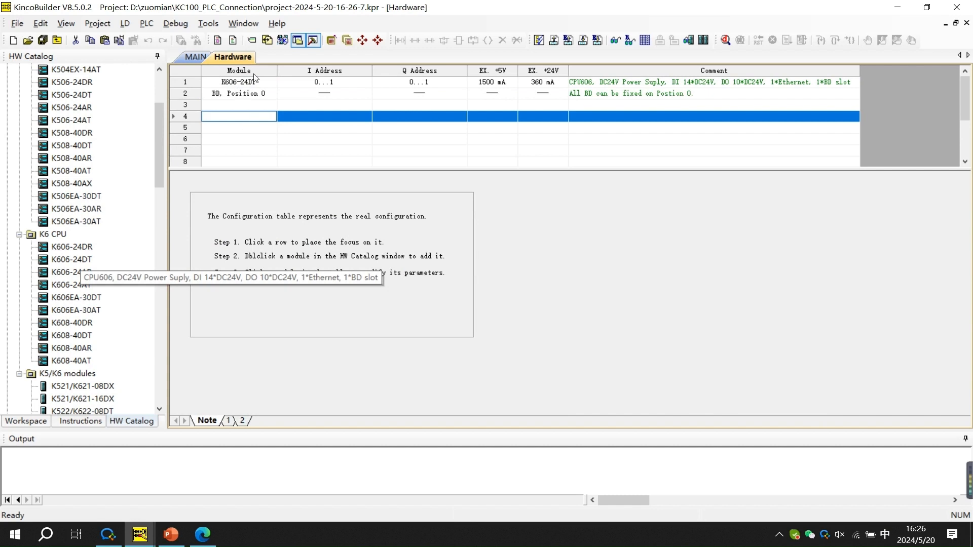
{"action": "left_click", "coordinate": [239, 82]}
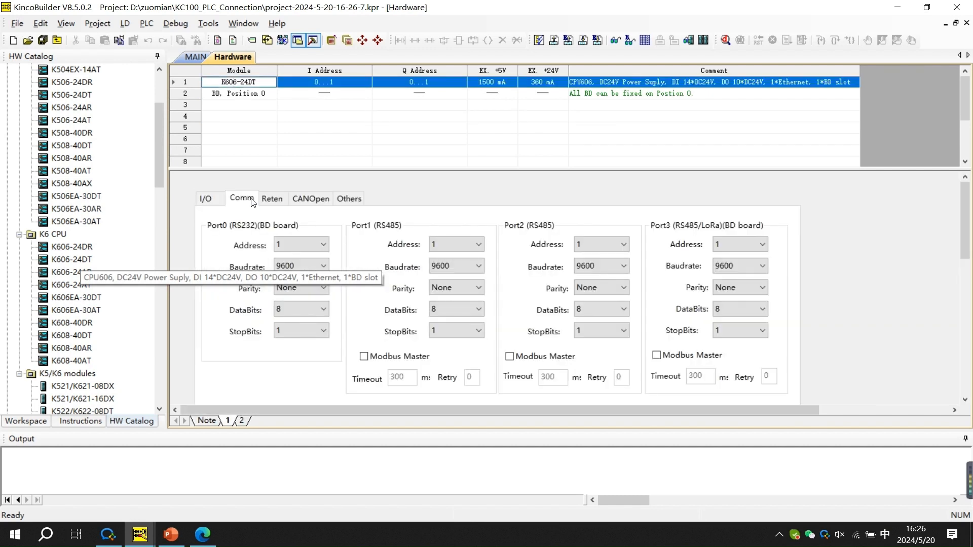
{"action": "mouse_move", "coordinate": [345, 230]}
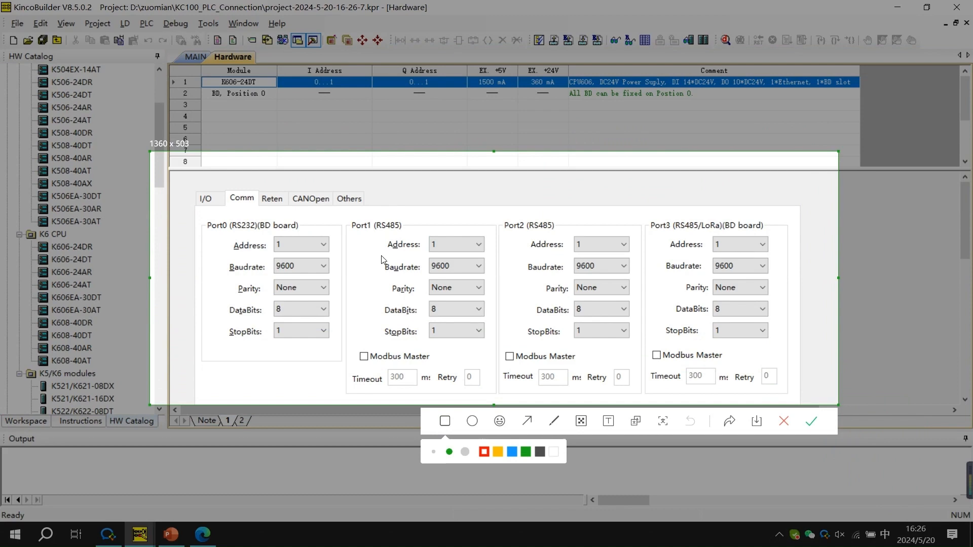
- Make Port1 (RS485) a Modbus Master with 300 ms timeout and 0 retries
{"action": "left_click_drag", "start_coordinate": [347, 219], "coordinate": [494, 392]}
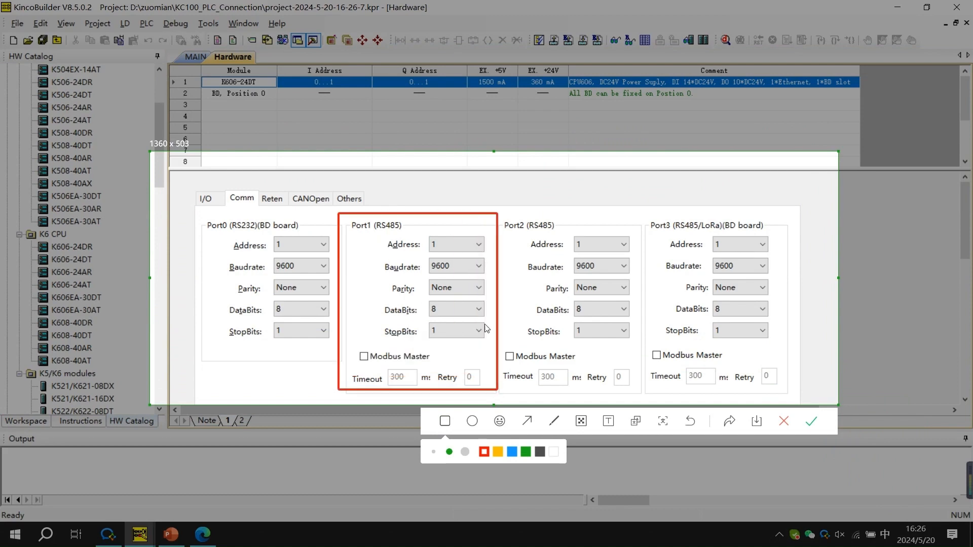
{"action": "mouse_move", "coordinate": [784, 421]}
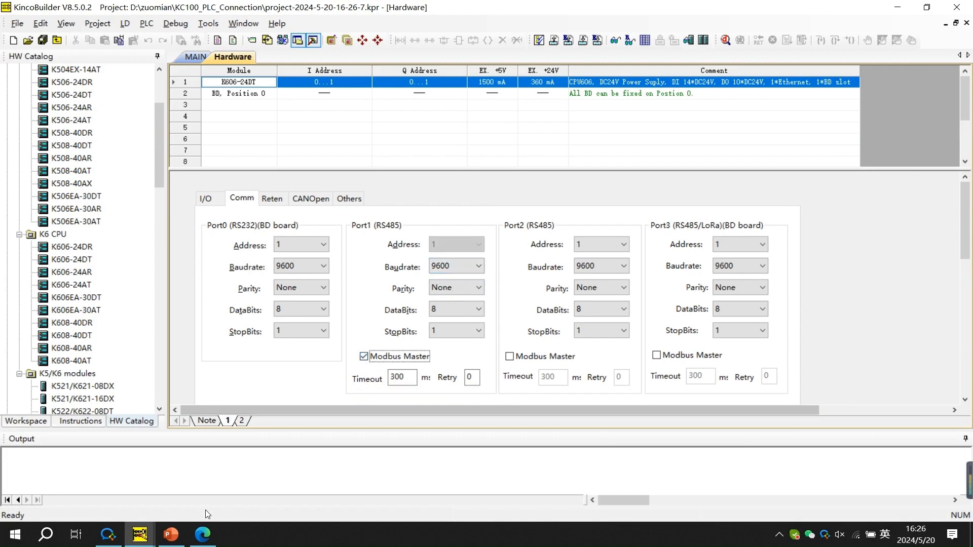
{"action": "left_click", "coordinate": [202, 534]}
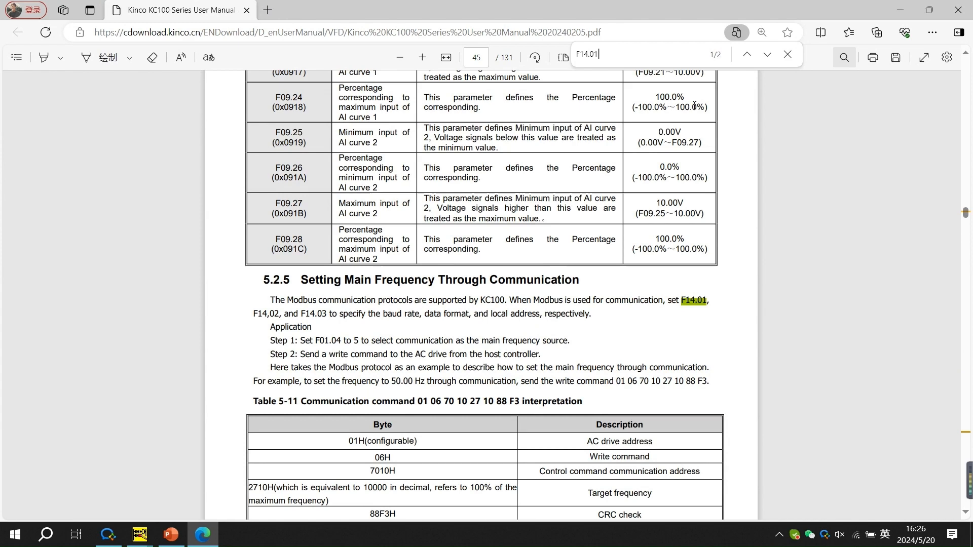
- Find F14.01 in the KC100 manual to view the Group F14 baud rate and data format table
{"action": "left_click", "coordinate": [767, 54]}
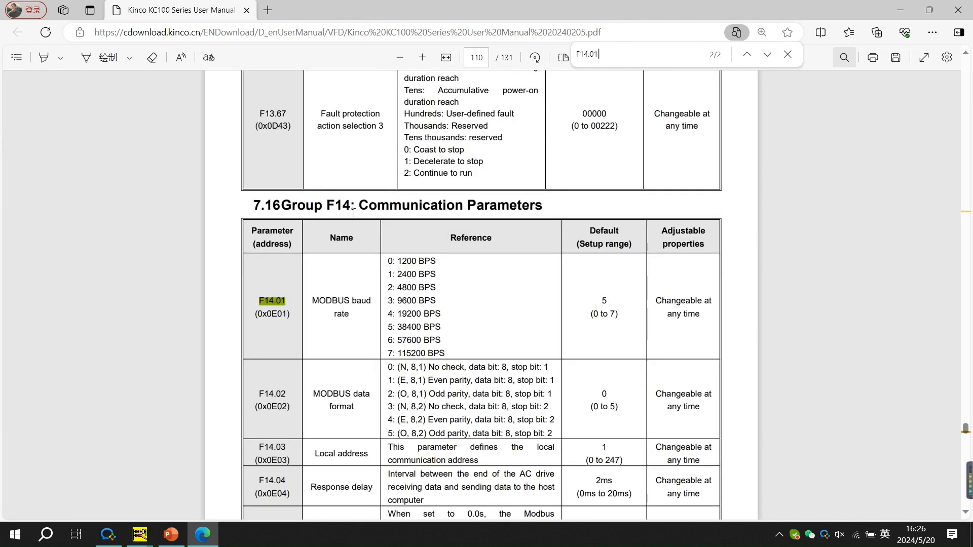
{"action": "scroll", "scroll_direction": "down", "scroll_amount": 3}
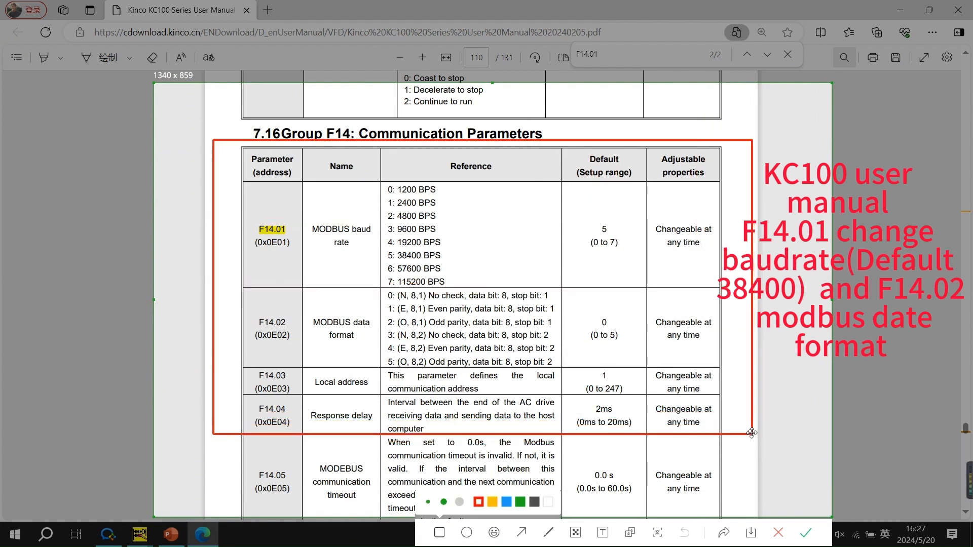
{"action": "left_click_drag", "start_coordinate": [382, 181], "coordinate": [473, 287]}
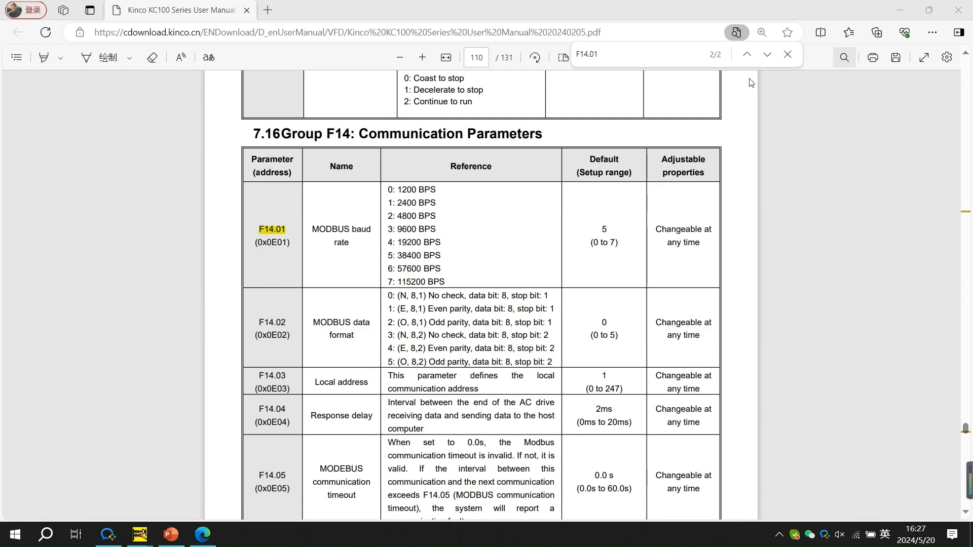
{"action": "left_click", "coordinate": [139, 535]}
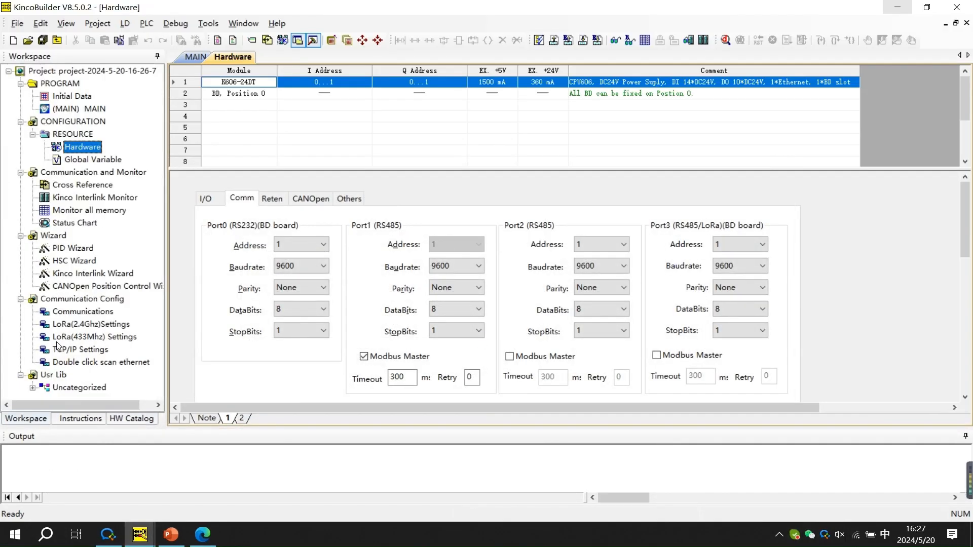
- Load KC100_PLC_Connection.kpr and compile its MAIN ladder with 0 errors and 0 warnings
{"action": "left_click", "coordinate": [79, 110]}
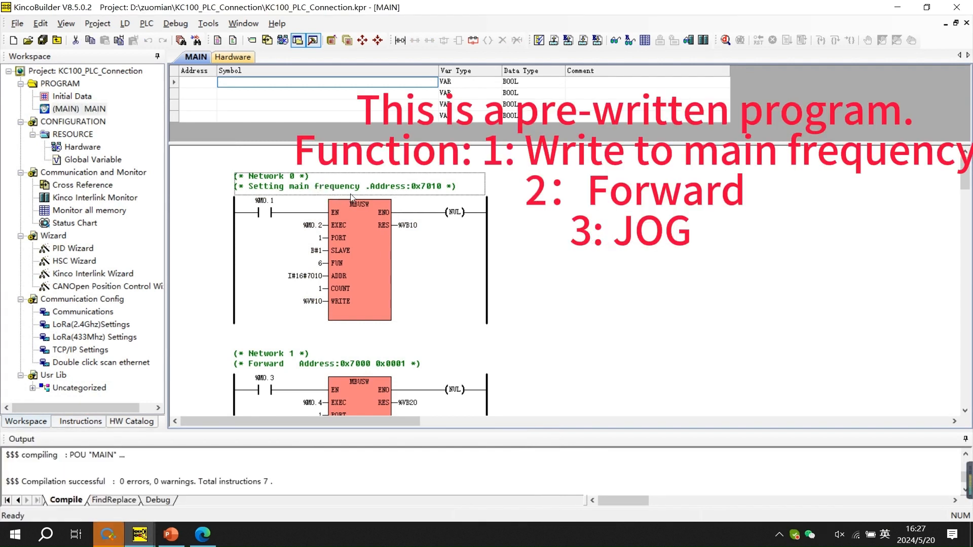
{"action": "scroll", "scroll_direction": "down", "scroll_amount": 3}
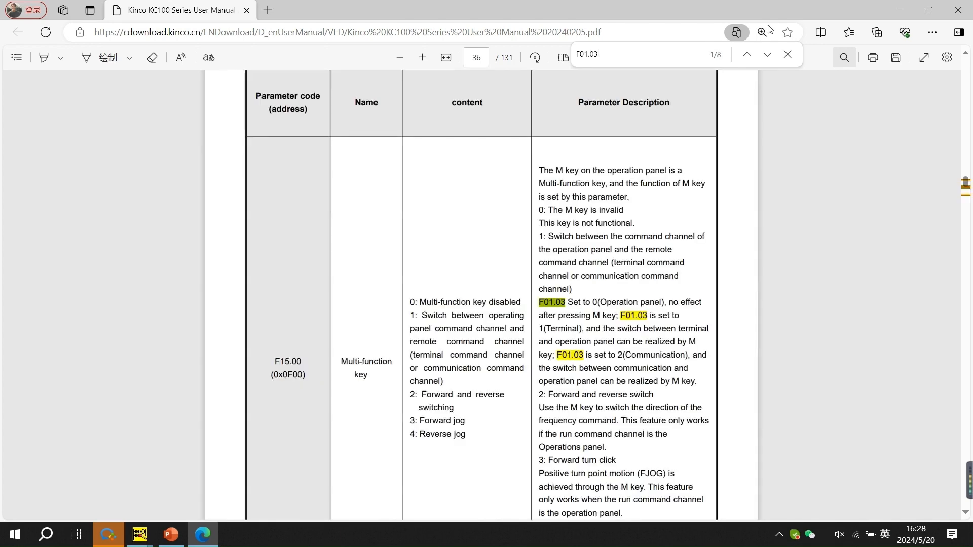
- Find F01.03 in the manual, highlight its Communication control option, then show the table of contents
{"action": "left_click", "coordinate": [768, 54]}
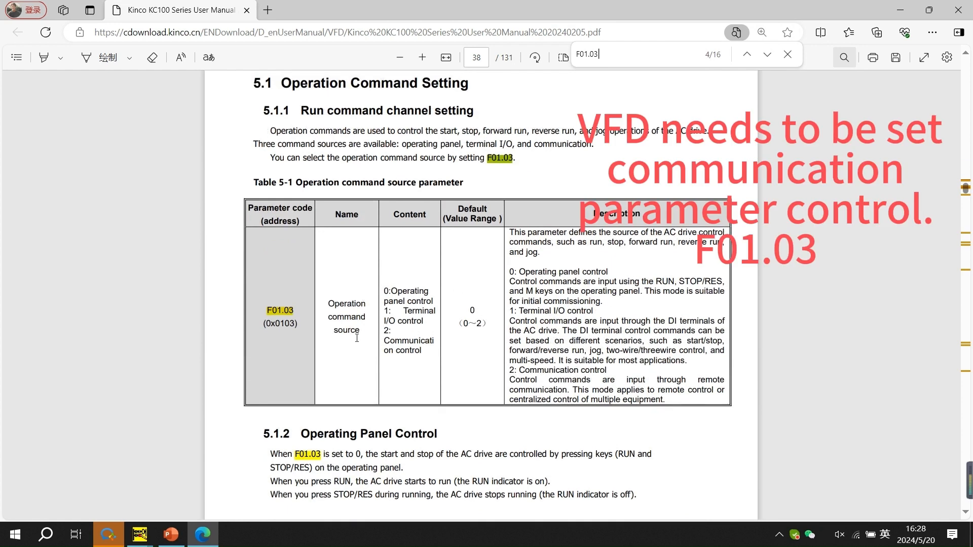
{"action": "left_click_drag", "start_coordinate": [385, 341], "coordinate": [482, 353]}
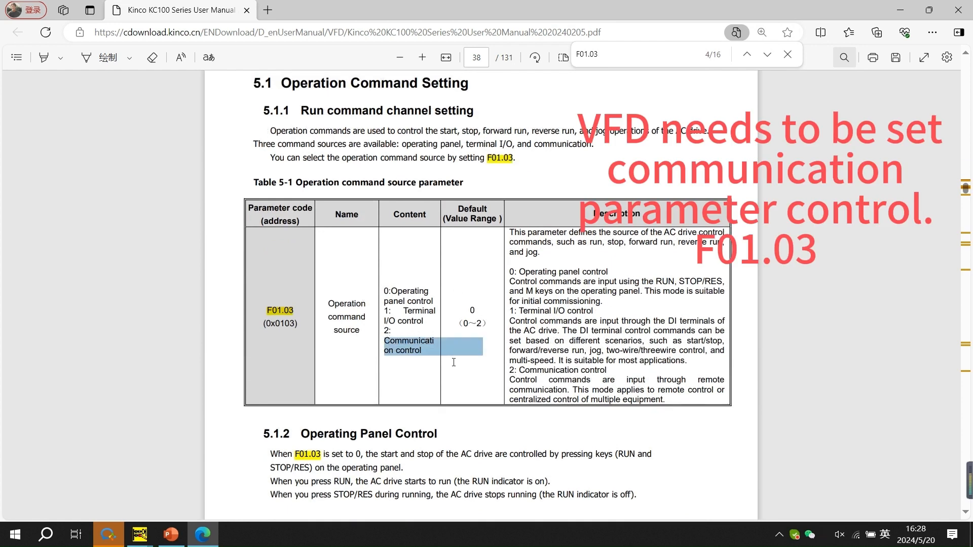
{"action": "left_click", "coordinate": [433, 347]}
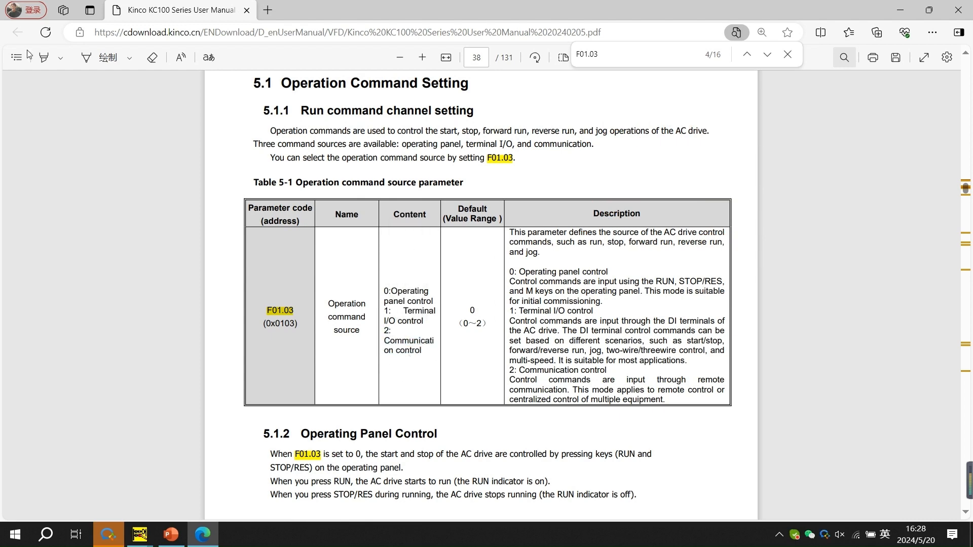
{"action": "left_click", "coordinate": [15, 57]}
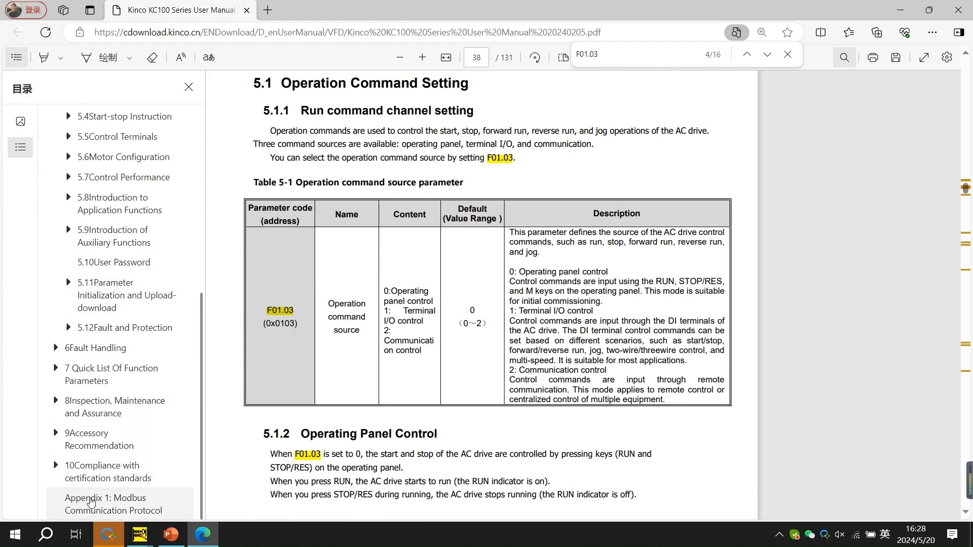
- In the Modbus appendix, box the control parameter table, underline address 0x7010 and circle the 0x7000 command codes
{"action": "left_click", "coordinate": [114, 504]}
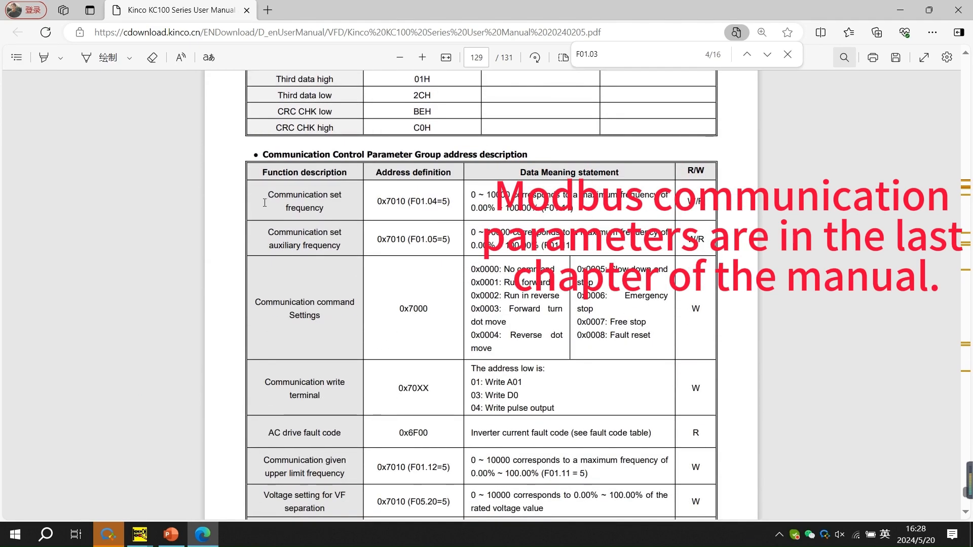
{"action": "double_click", "coordinate": [304, 195]}
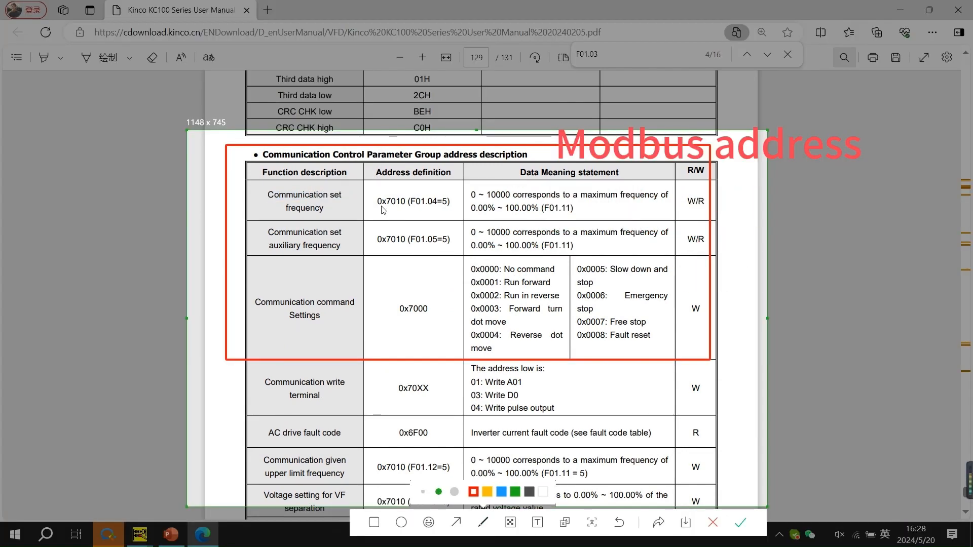
{"action": "left_click_drag", "start_coordinate": [375, 211], "coordinate": [410, 251]}
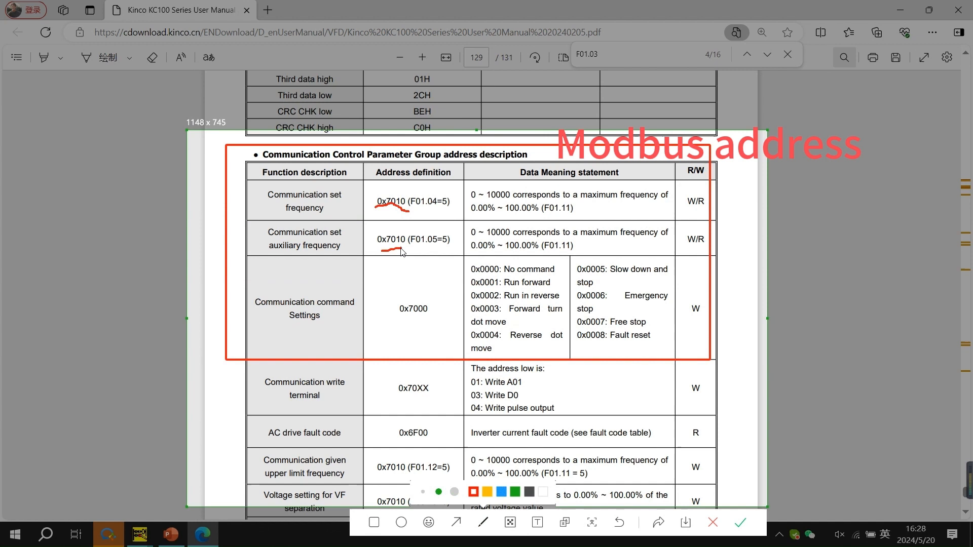
{"action": "left_click_drag", "start_coordinate": [464, 257], "coordinate": [520, 378]}
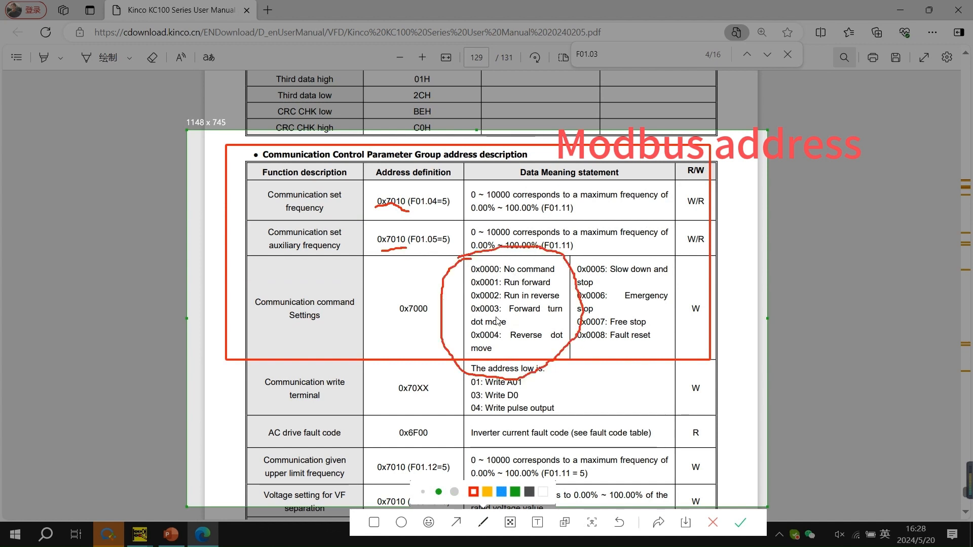
{"action": "mouse_move", "coordinate": [600, 421]}
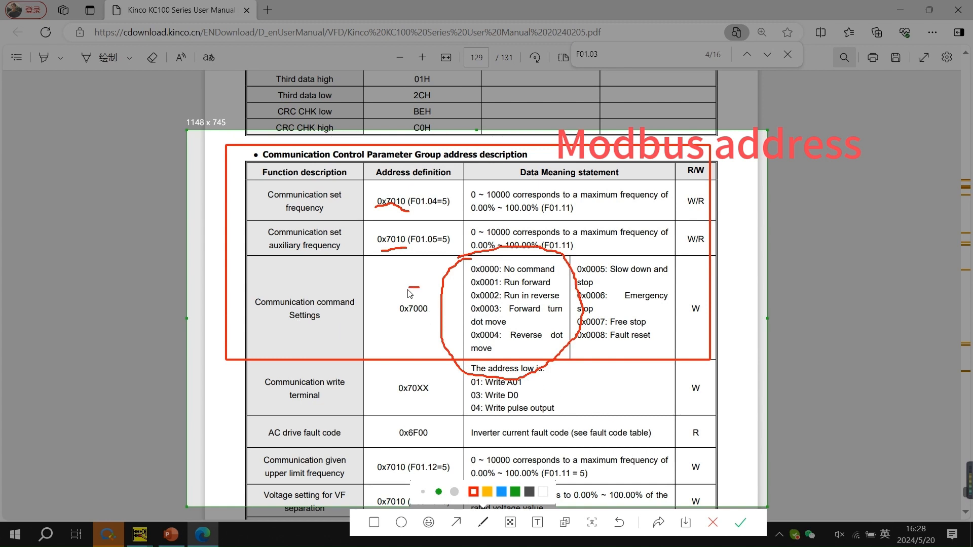
- Download the project to the PLC and turn on online monitoring of the MAIN ladder
{"action": "left_click", "coordinate": [203, 535]}
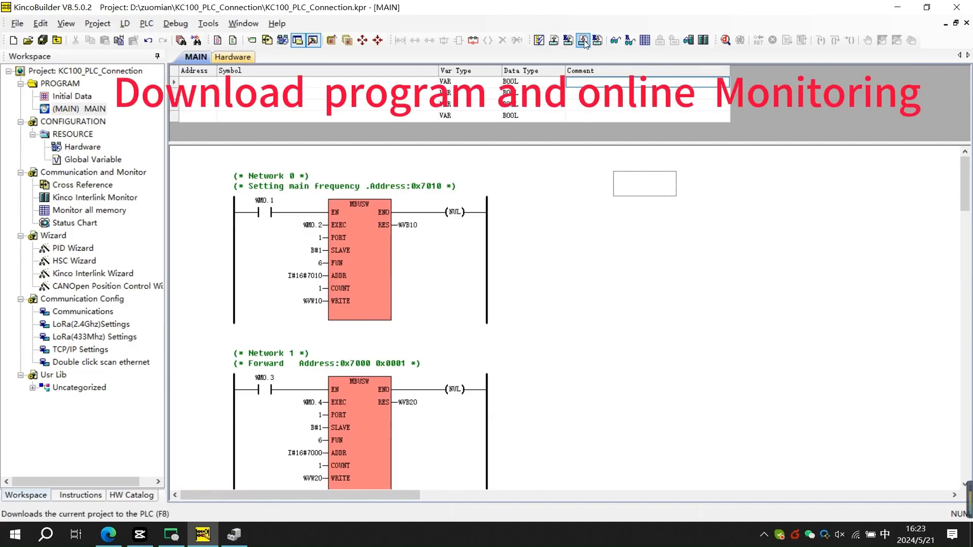
{"action": "left_click", "coordinate": [582, 41]}
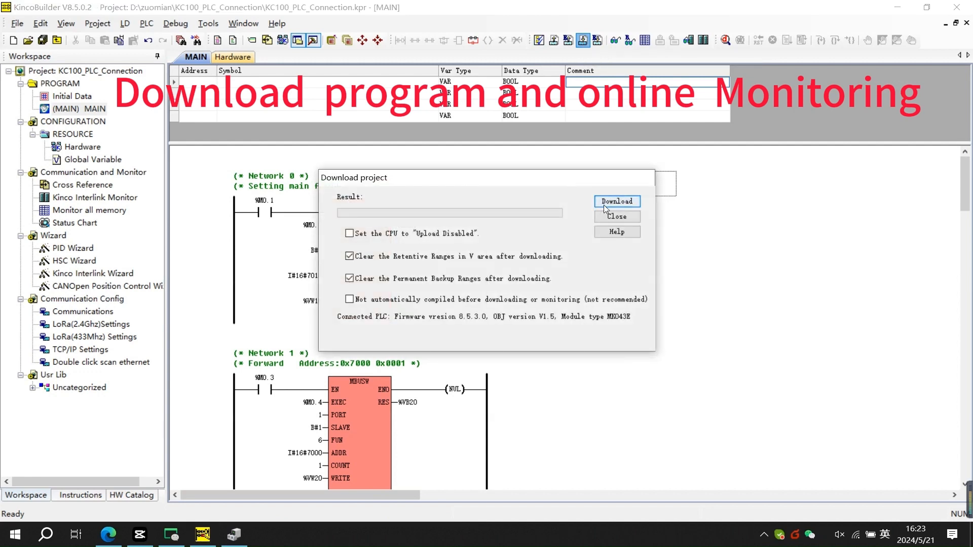
{"action": "left_click", "coordinate": [616, 201]}
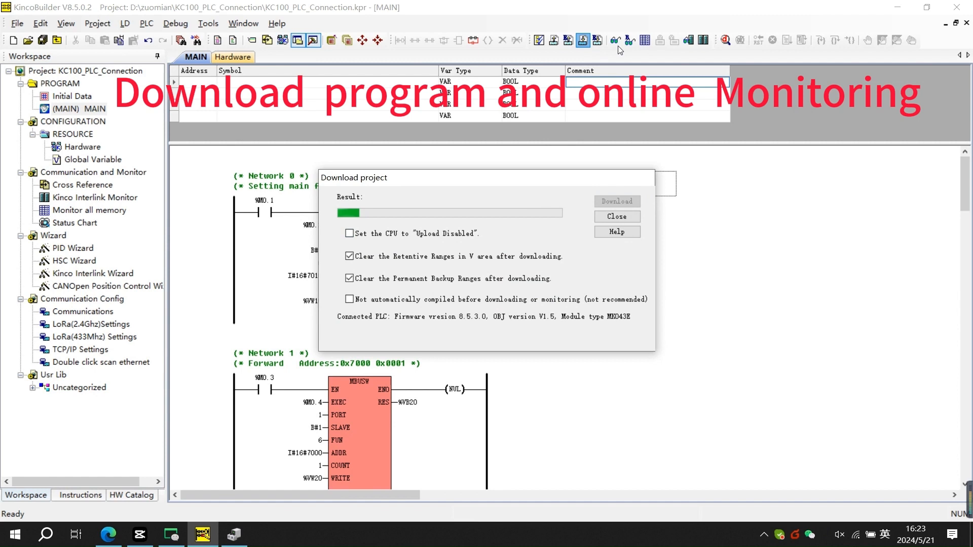
{"action": "left_click", "coordinate": [616, 41]}
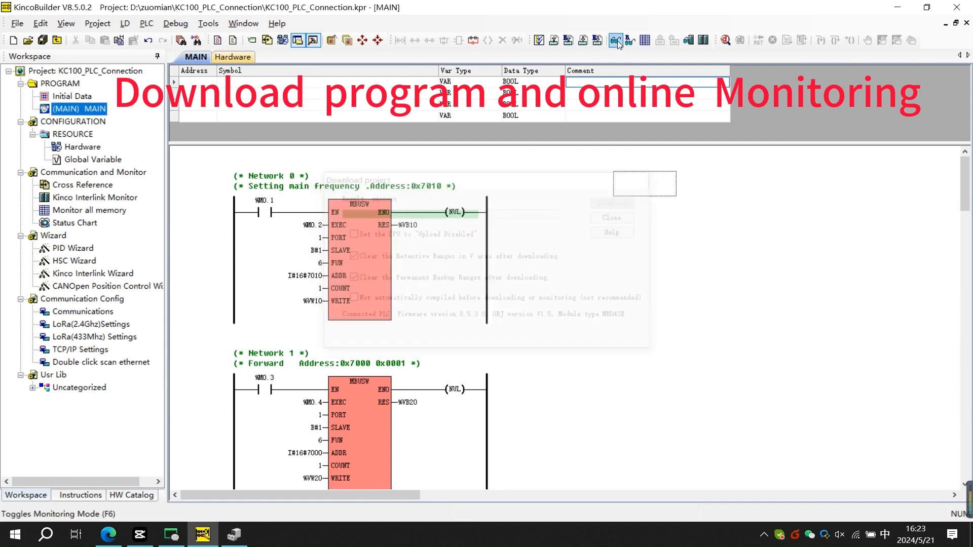
{"action": "left_click", "coordinate": [614, 39]}
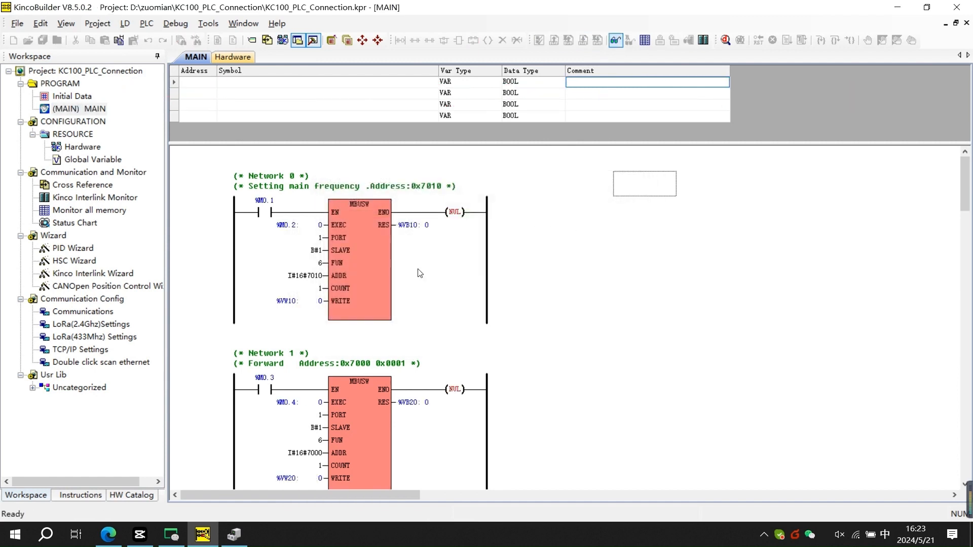
{"action": "left_click", "coordinate": [264, 211]}
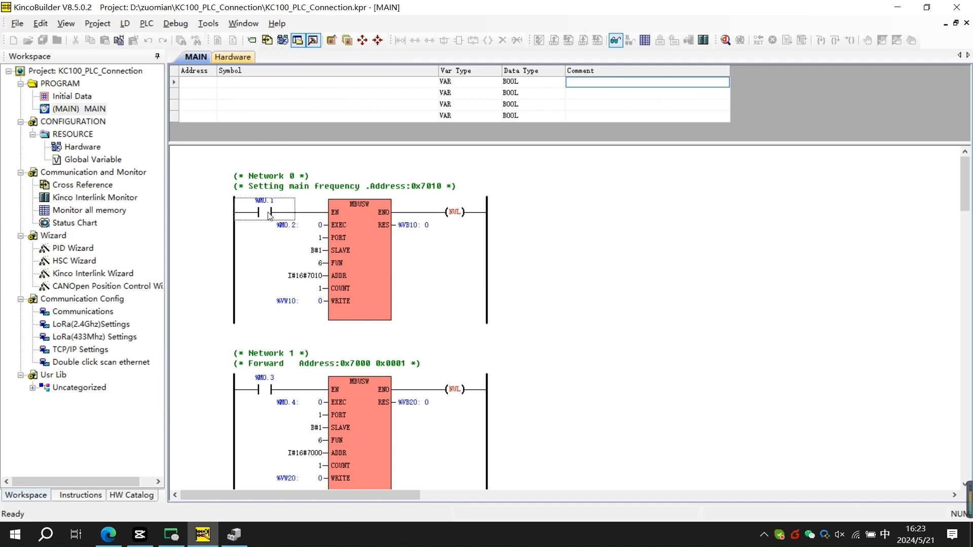
- Force %VW10 to 1000, the %M0.2 execute bit true and %VW20 to 1 for run forward
{"action": "left_click", "coordinate": [265, 211]}
{"action": "type", "text": "1000"}
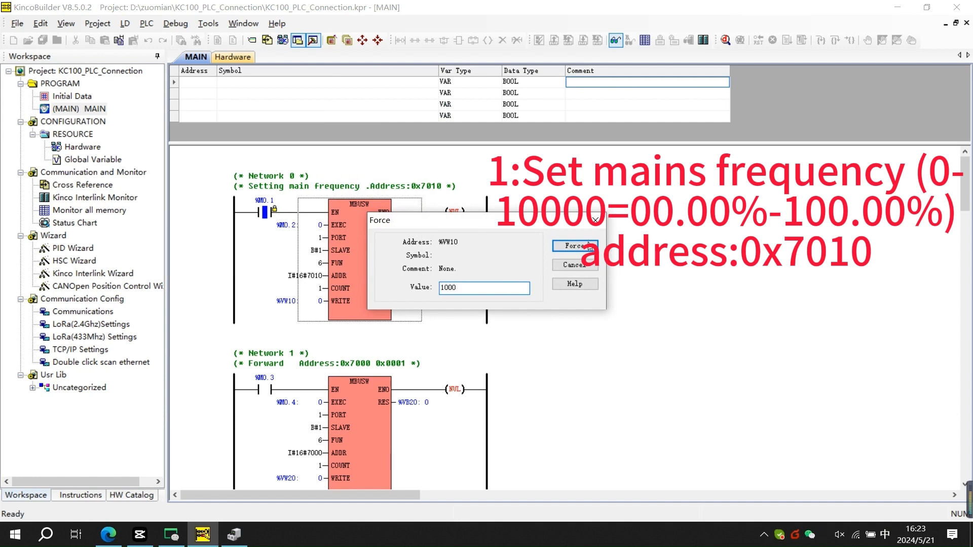
{"action": "left_click", "coordinate": [574, 245]}
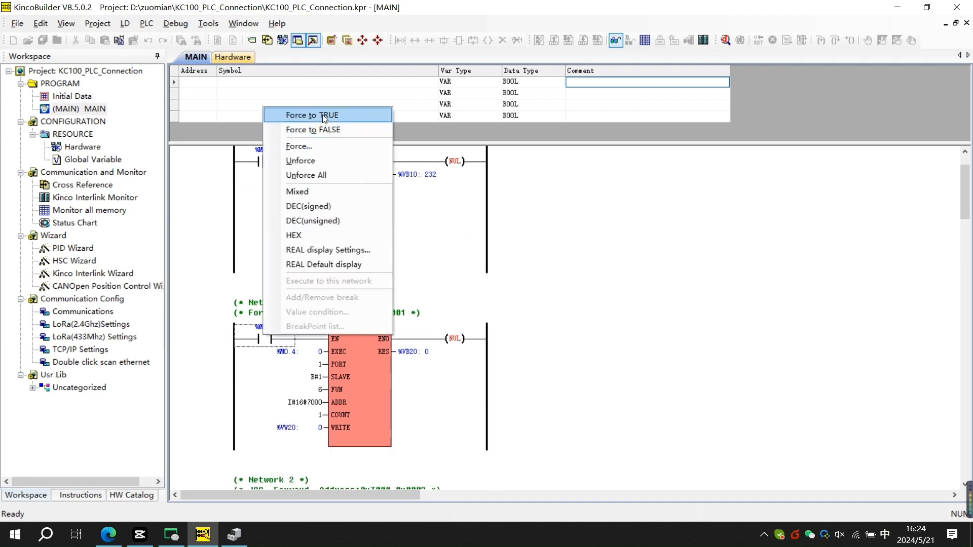
{"action": "left_click", "coordinate": [311, 115]}
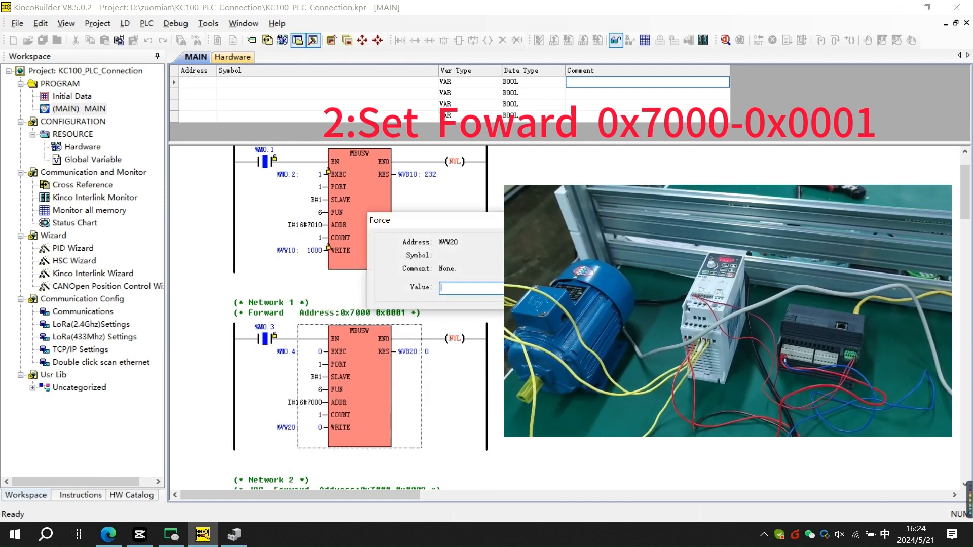
{"action": "type", "text": "01"}
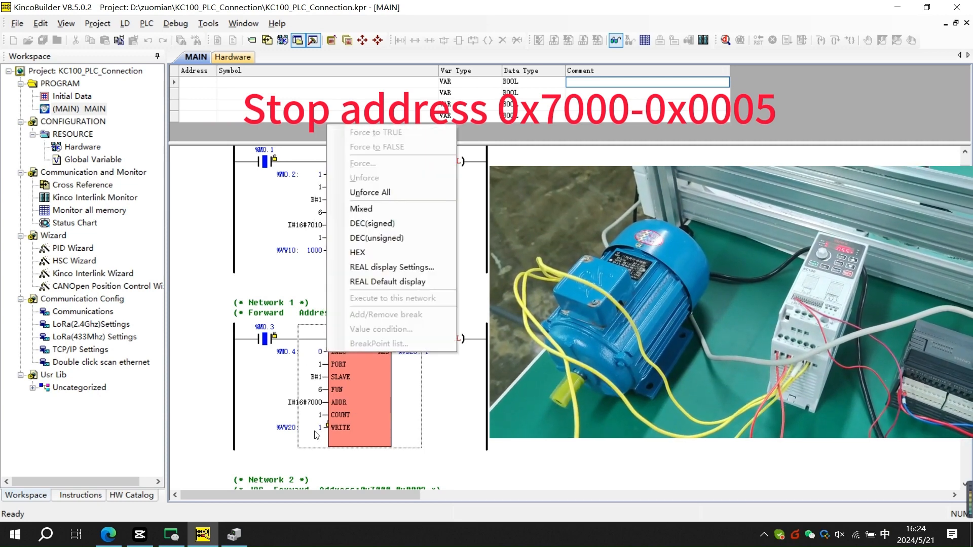
- Force %VW20 to 5 to send the stop command
{"action": "left_click", "coordinate": [363, 162]}
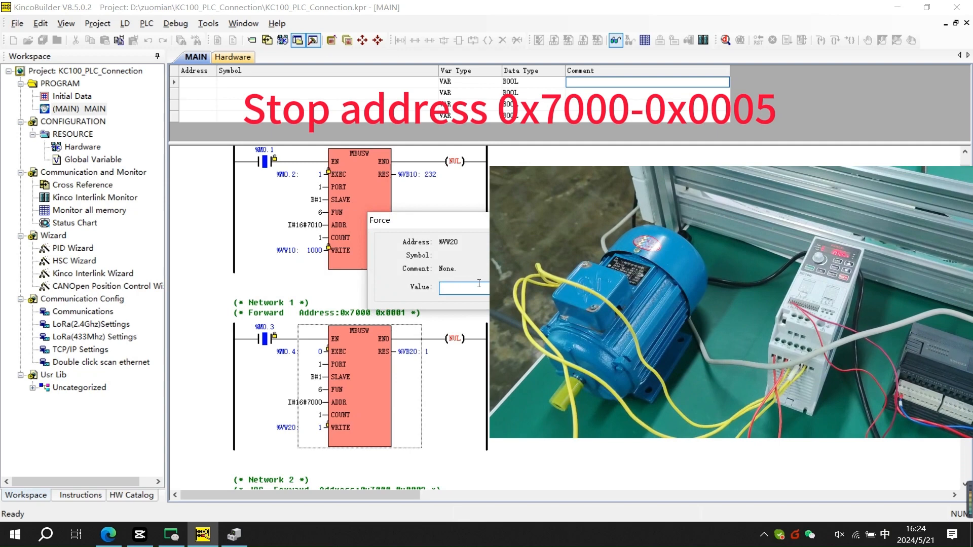
{"action": "type", "text": "05"}
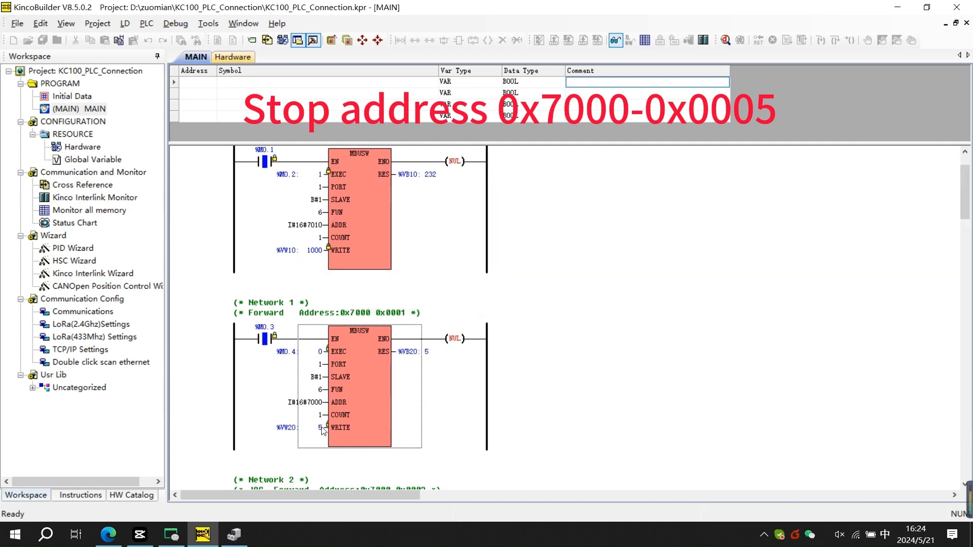
{"action": "scroll", "scroll_direction": "down", "scroll_amount": 3}
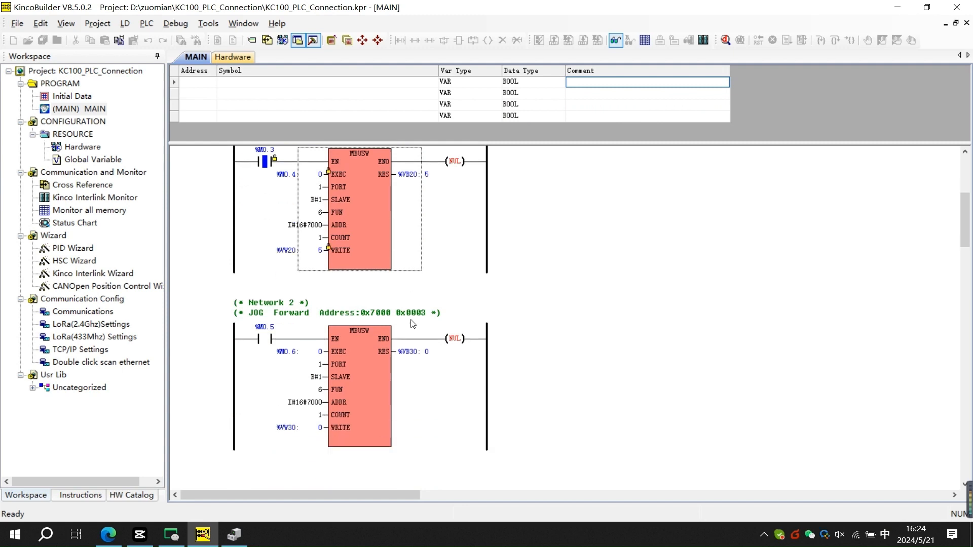
{"action": "mouse_move", "coordinate": [286, 352]}
{"action": "type", "text": "03"}
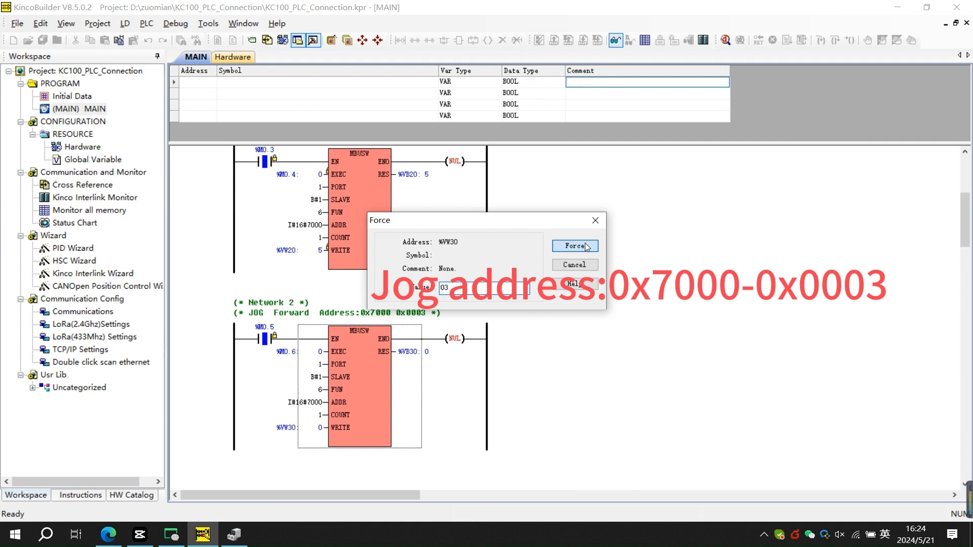
- Force %VW30 to 3 for jog forward, then enter stop value 05 for it
{"action": "left_click", "coordinate": [574, 245]}
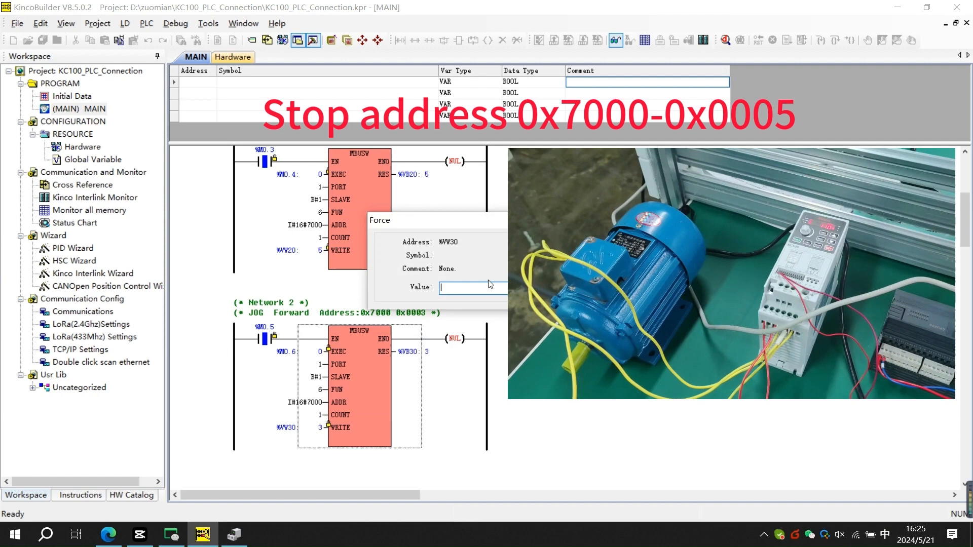
{"action": "type", "text": "05"}
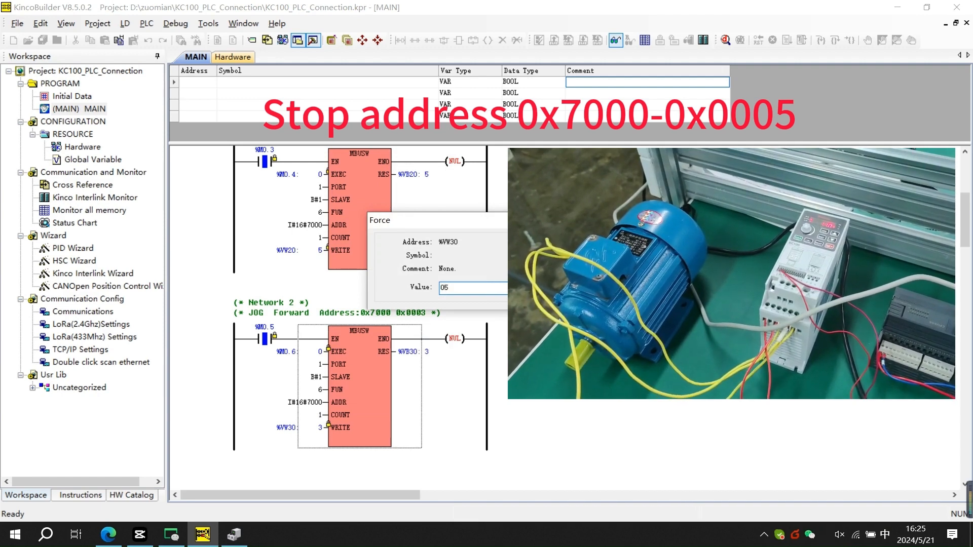